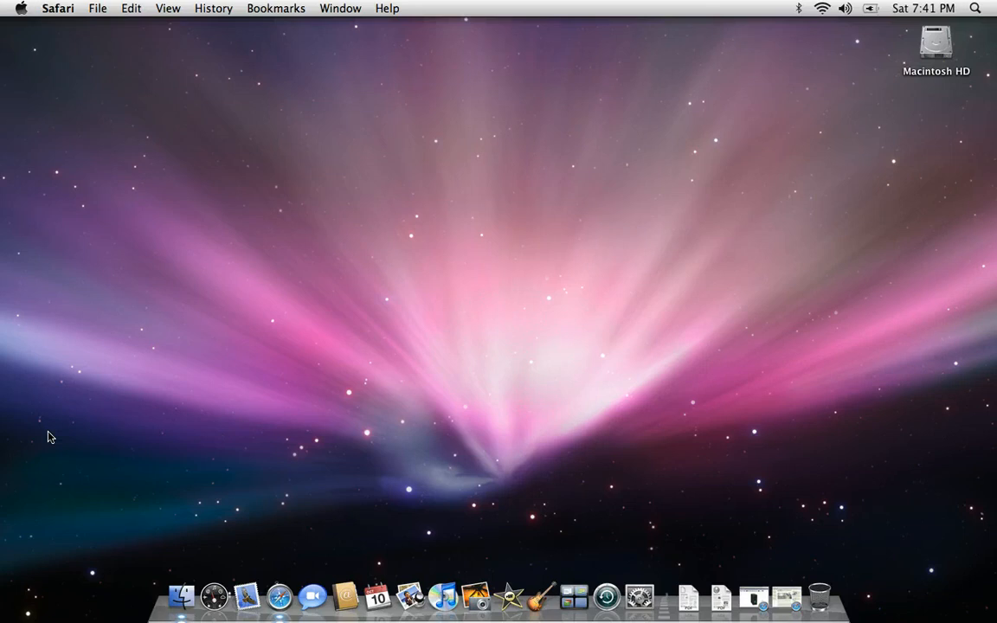
pyautogui.moveTo(579, 458)
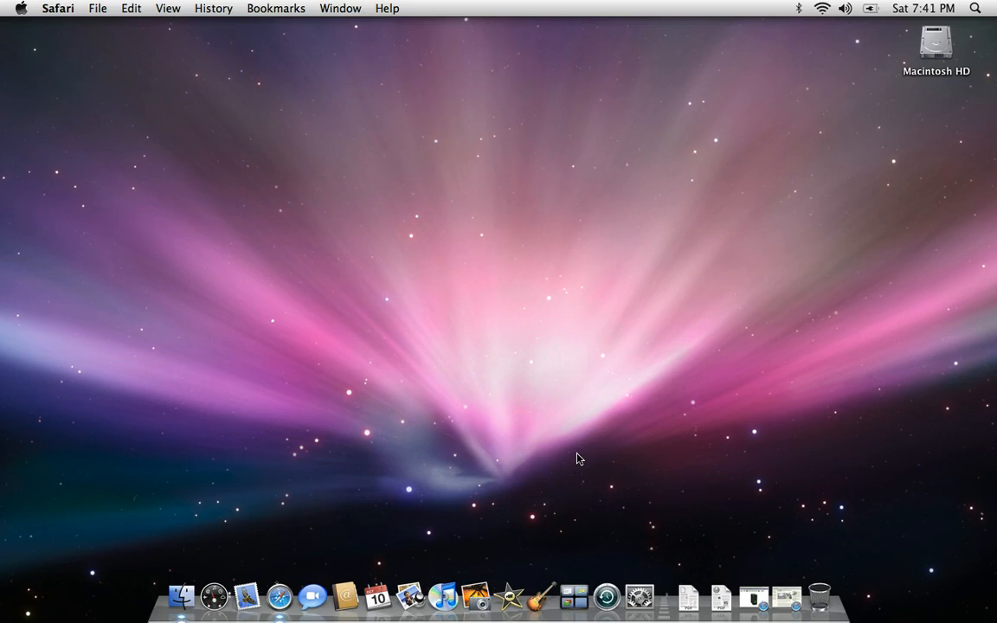
# Skim the Lifehacker Snow Leopard Hackintosh guide's requirements, thumb-drive steps and tweaks, returning near the introduction
pyautogui.click(279, 597)
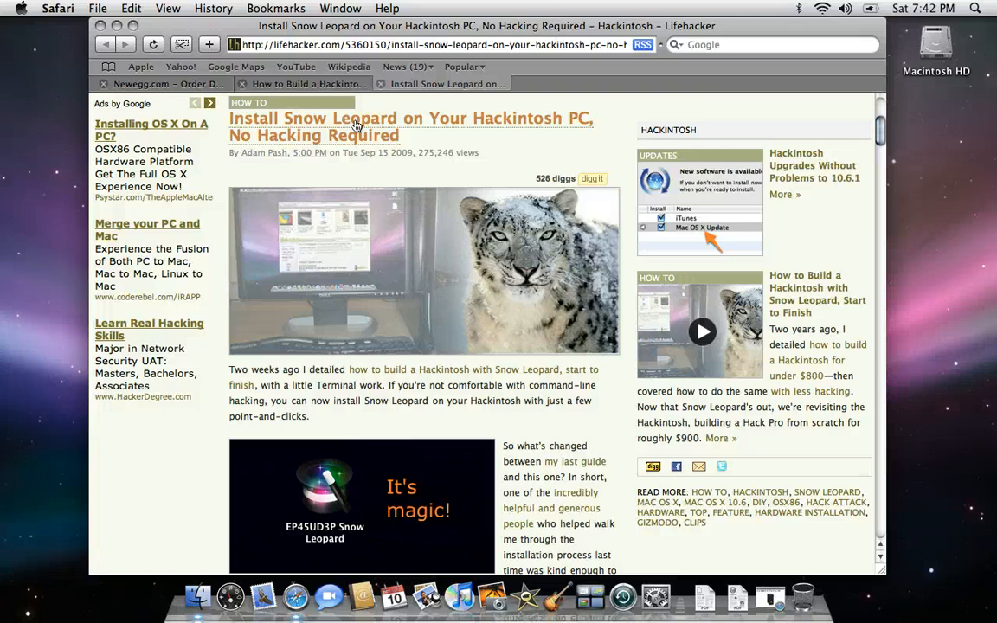
pyautogui.scroll(-3)
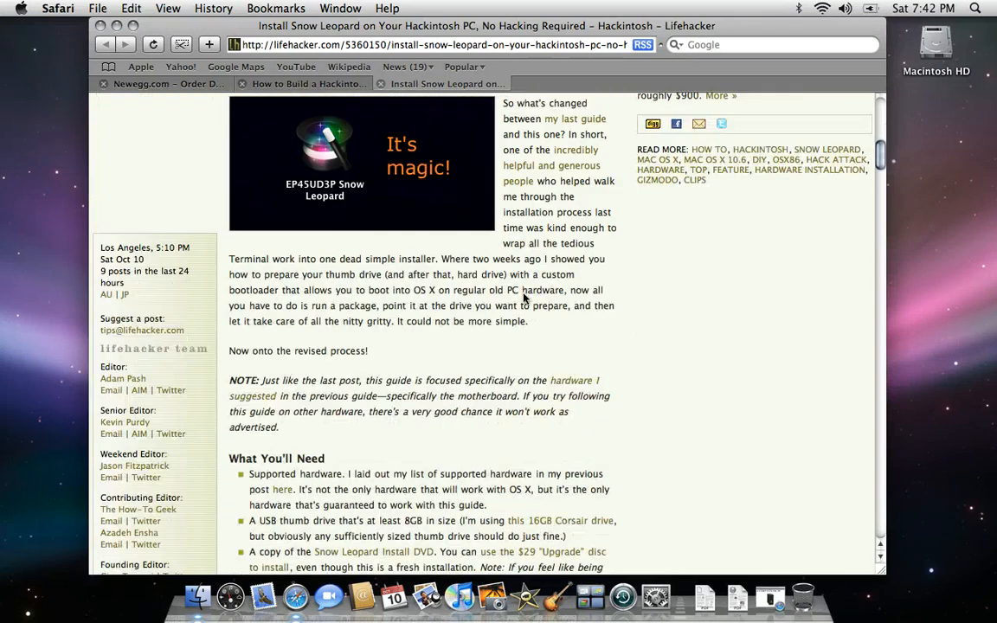
pyautogui.scroll(-3)
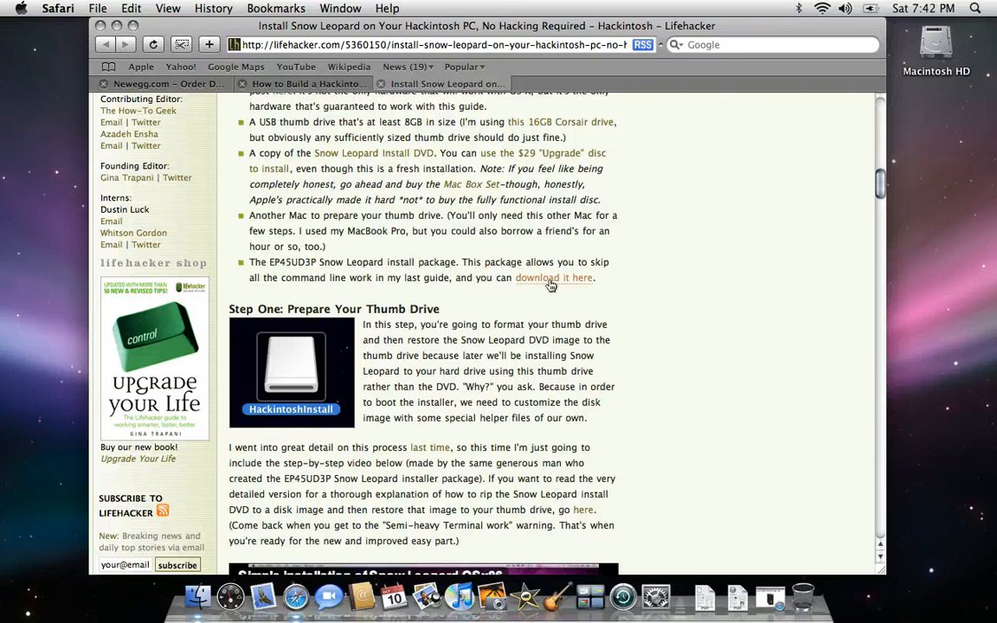
pyautogui.scroll(-3)
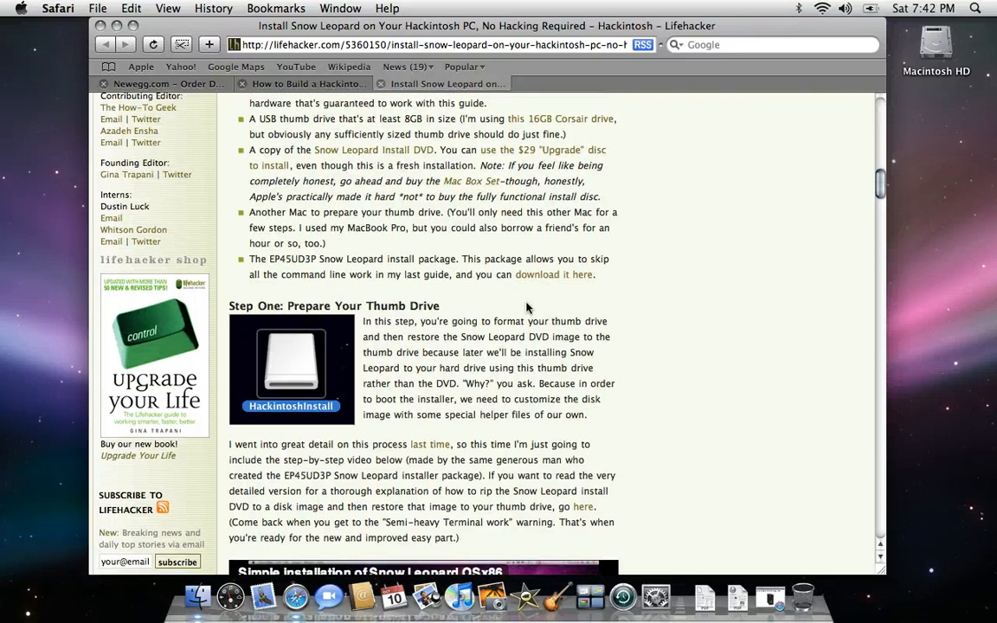
pyautogui.scroll(-3)
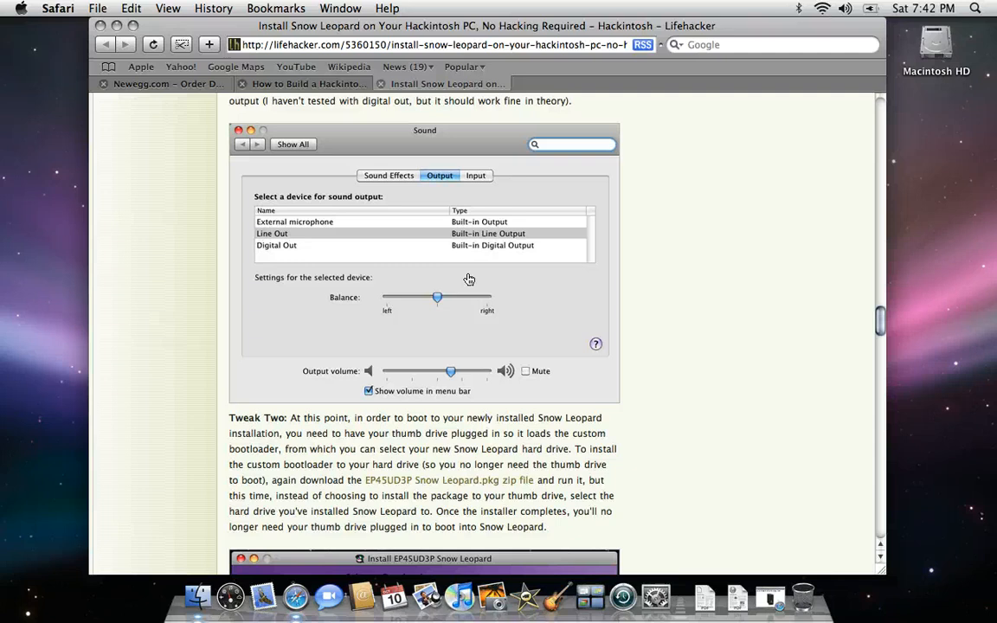
pyautogui.scroll(-3)
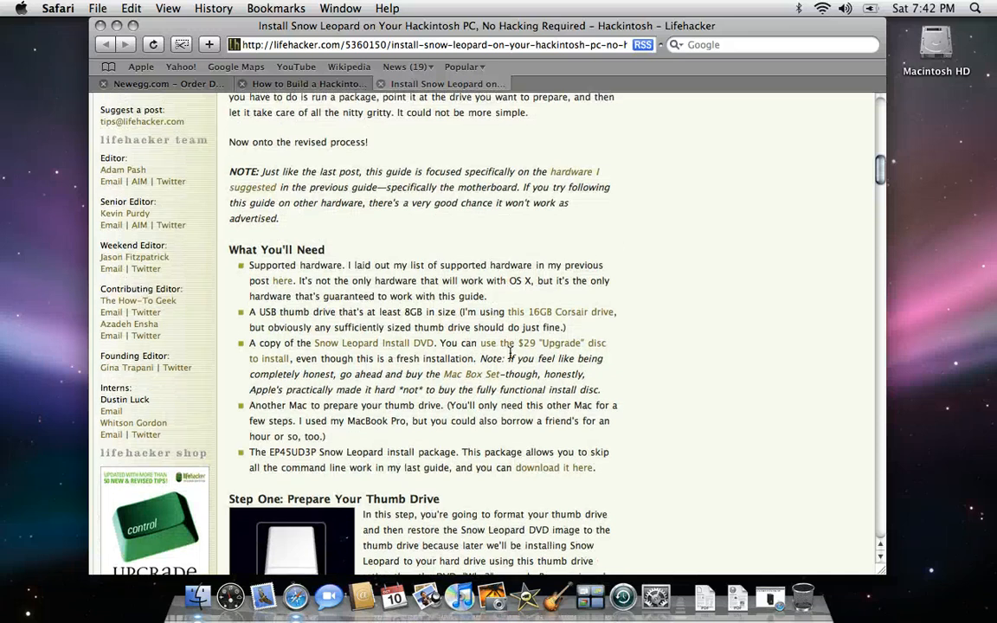
pyautogui.scroll(3)
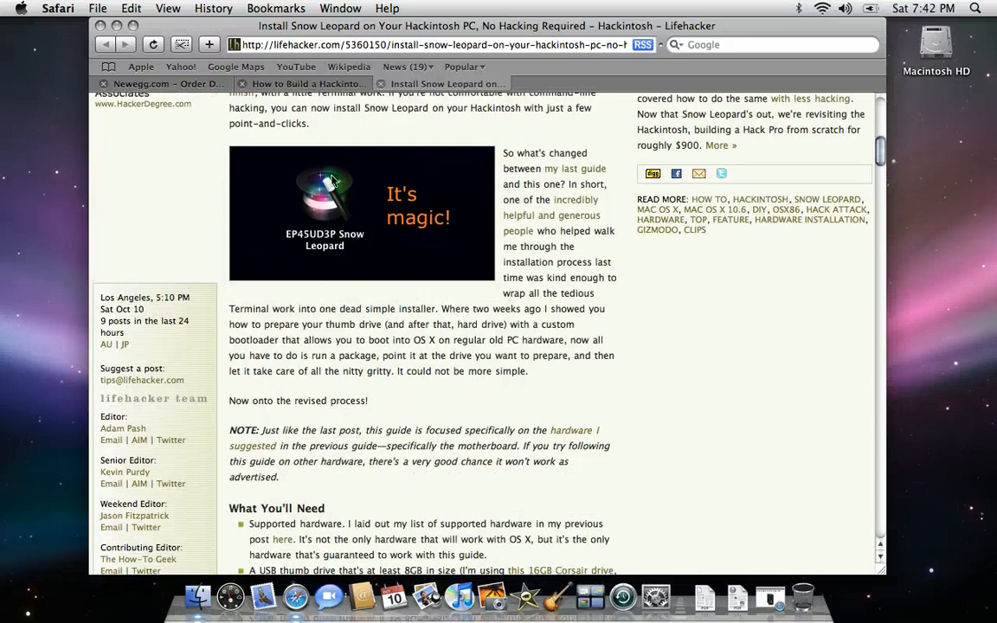
# Switch to the Newegg Order Detail tab listing the GeForce 9800 GTX+, Core 2 Quad and other parts
pyautogui.click(165, 84)
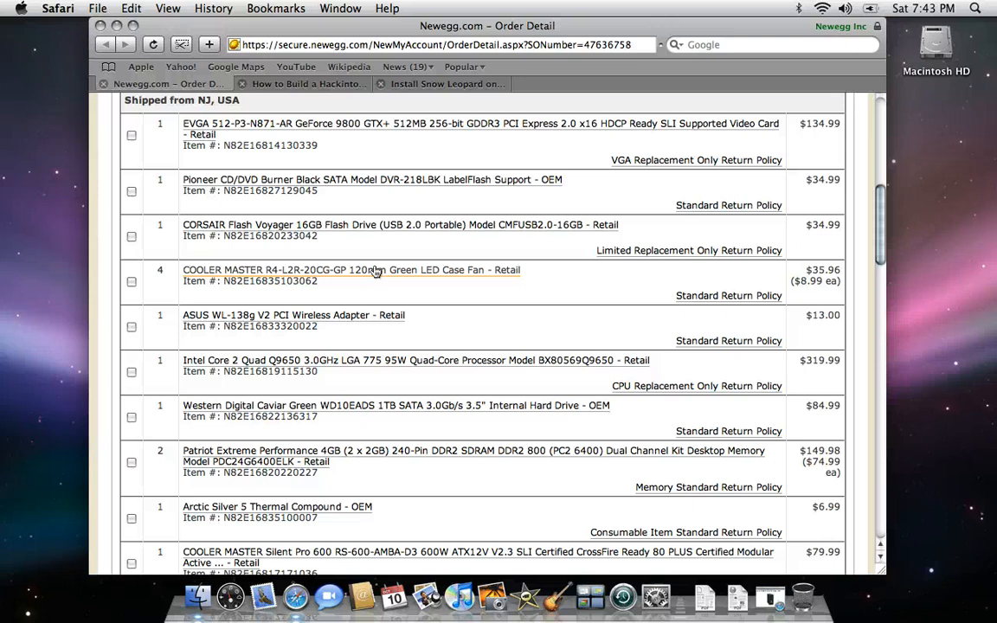
pyautogui.moveTo(375, 272)
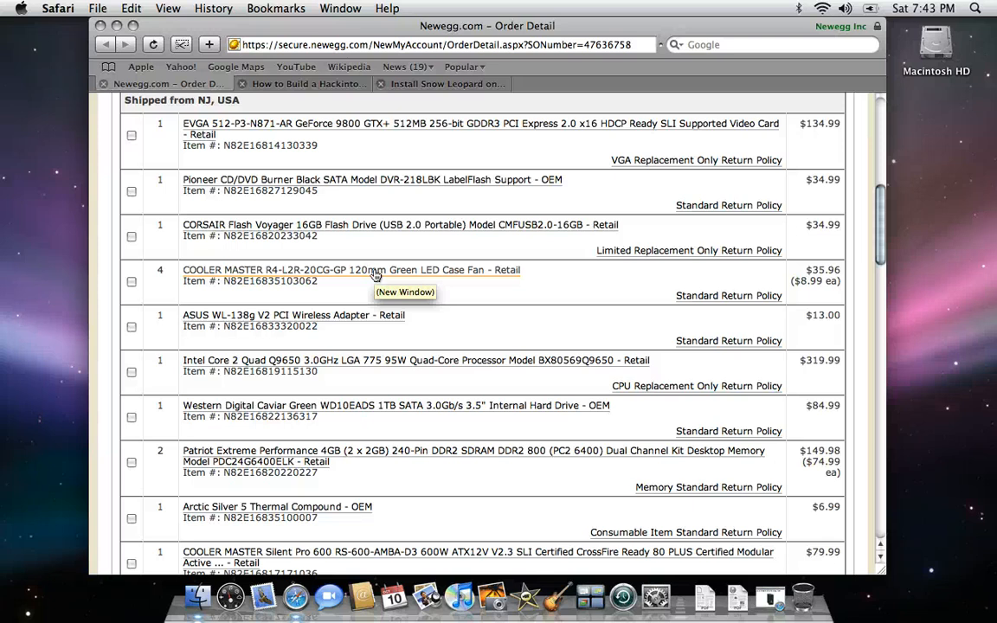
pyautogui.moveTo(365, 322)
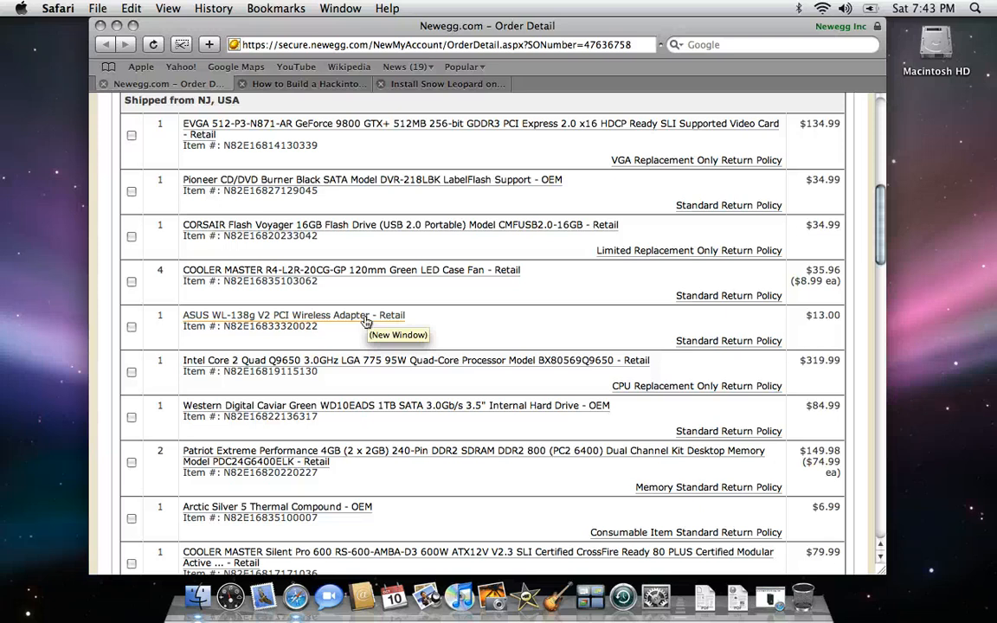
pyautogui.moveTo(367, 322)
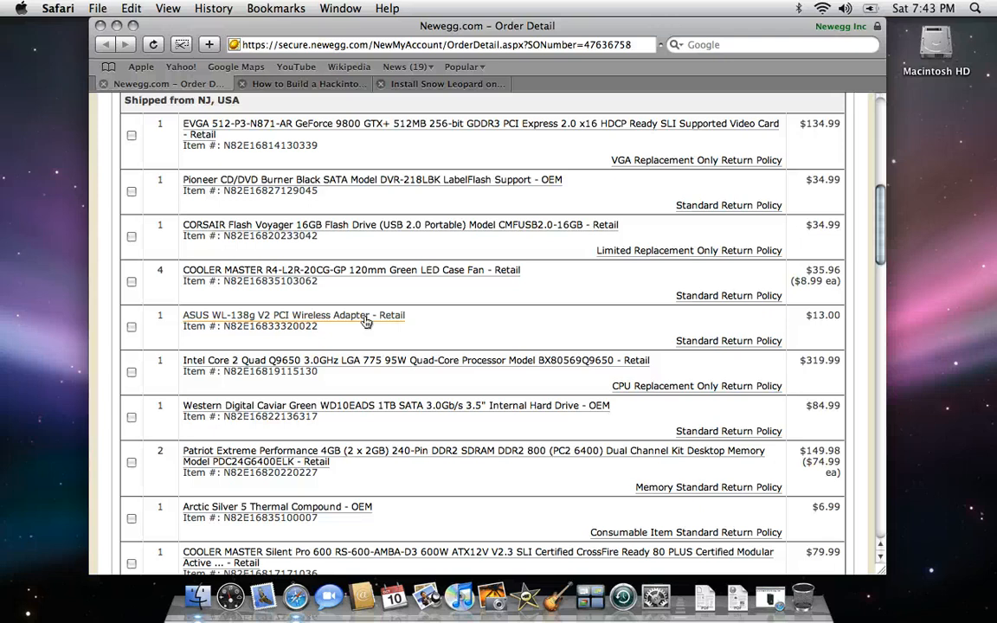
pyautogui.moveTo(377, 366)
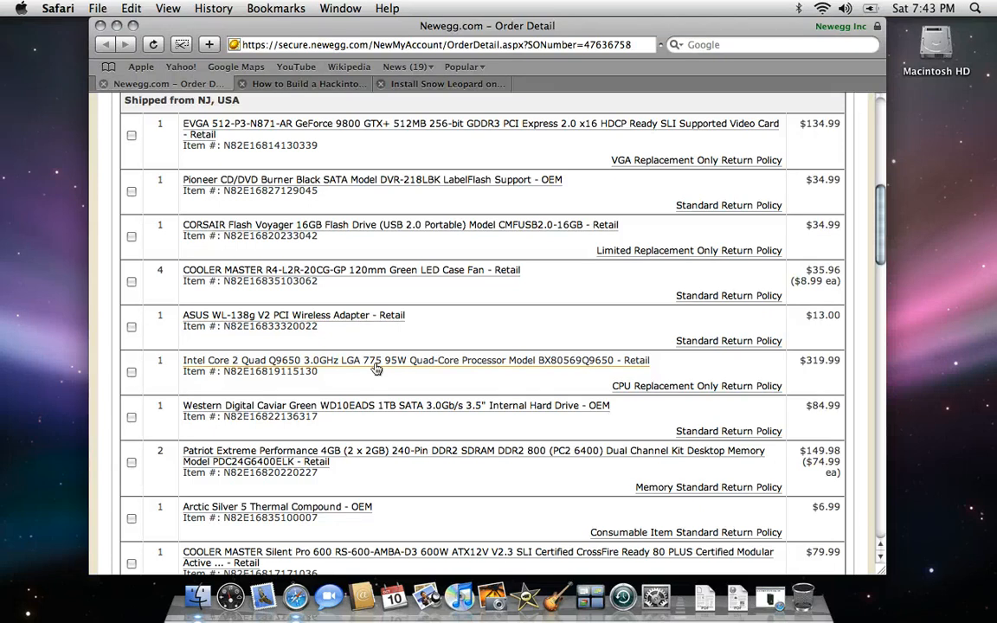
pyautogui.moveTo(377, 368)
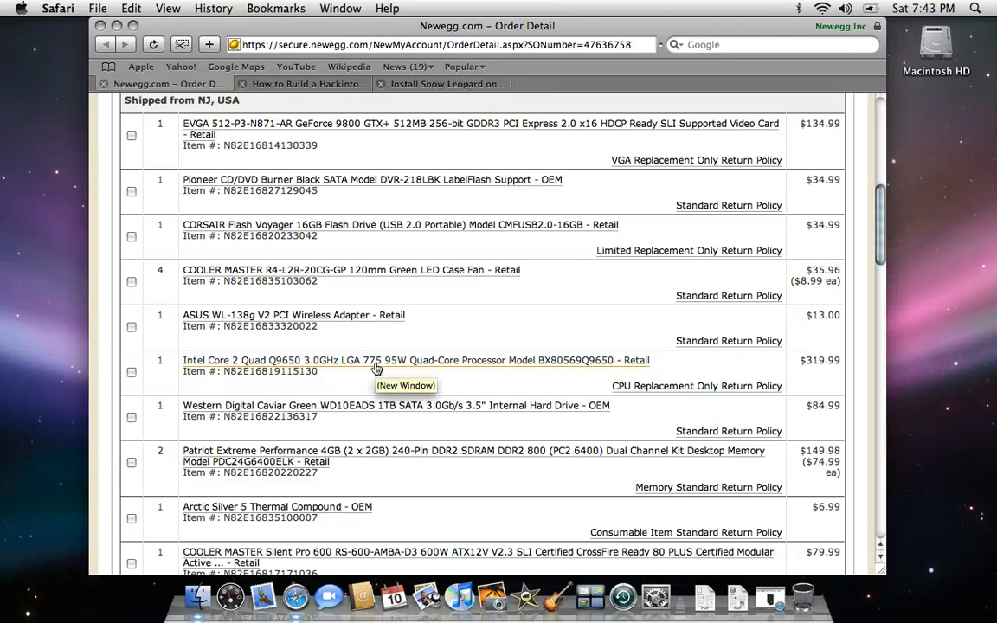
pyautogui.moveTo(377, 408)
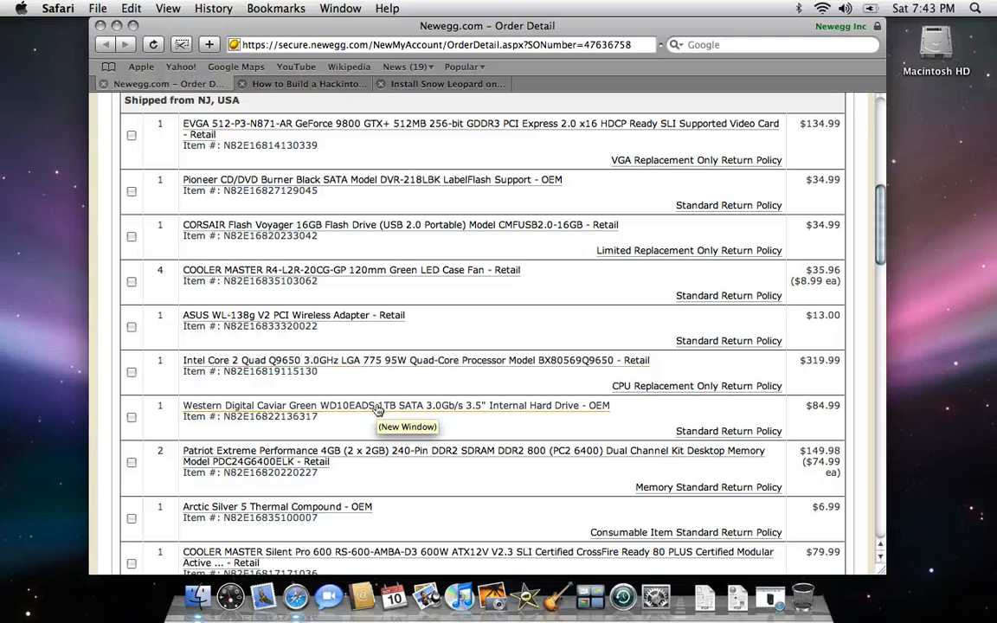
# Scroll the order down to the Cooler Master NV 690 case and the $1,153.83 subtotal
pyautogui.scroll(-3)
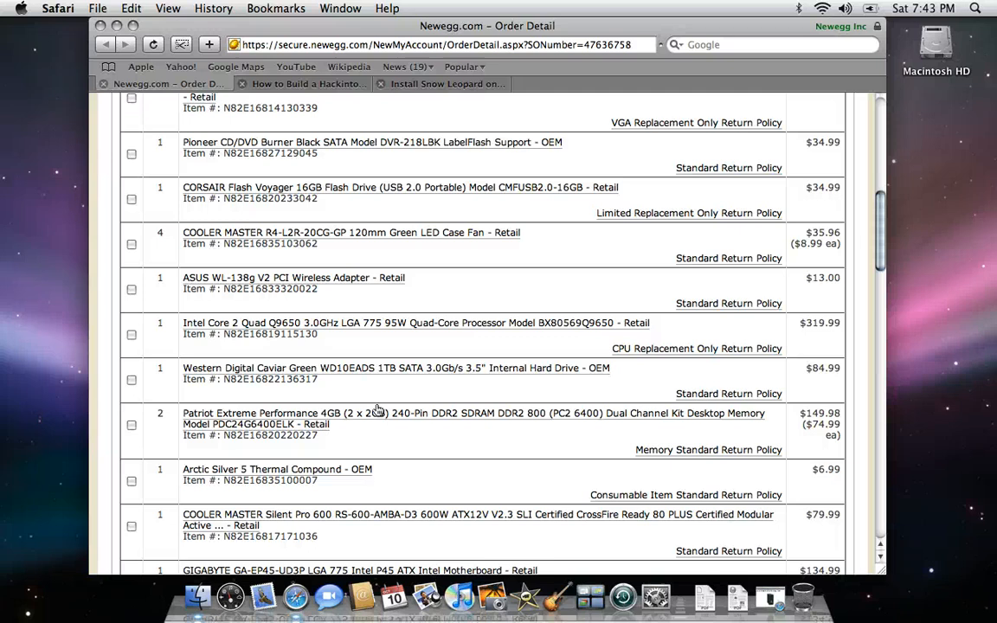
pyautogui.moveTo(379, 413)
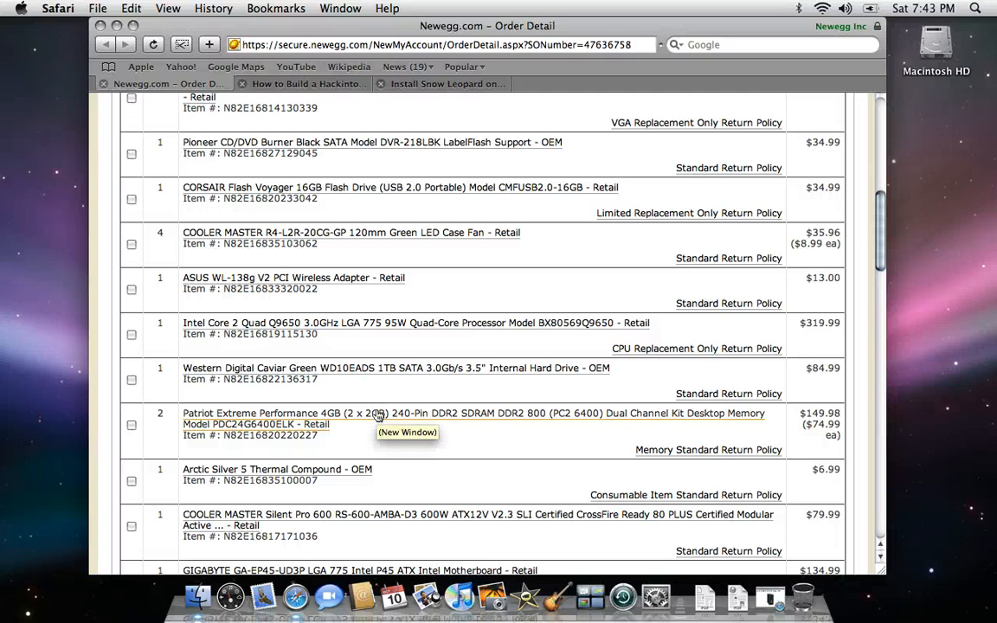
pyautogui.scroll(-3)
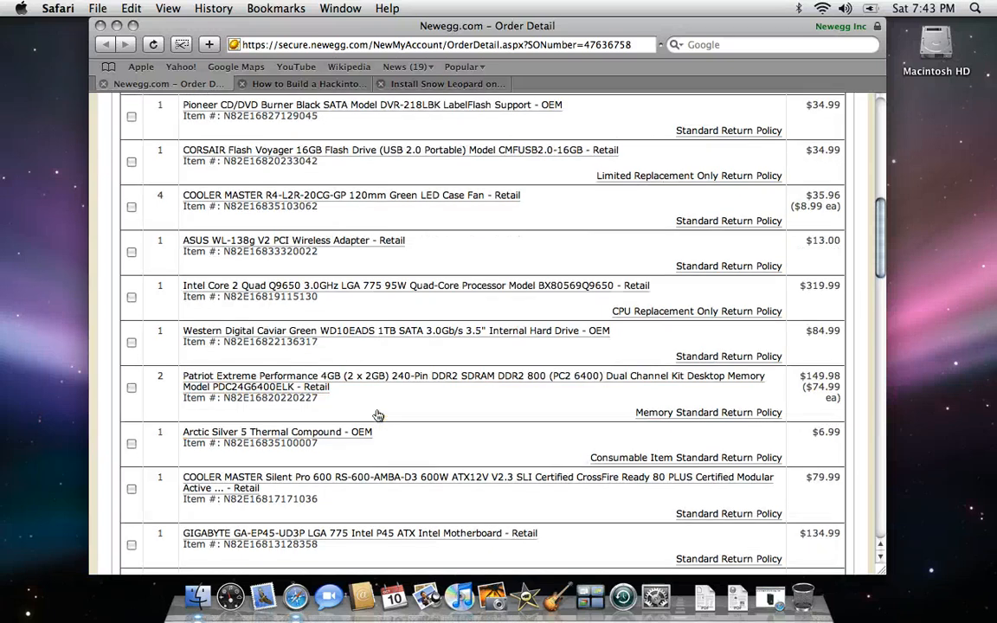
pyautogui.scroll(-3)
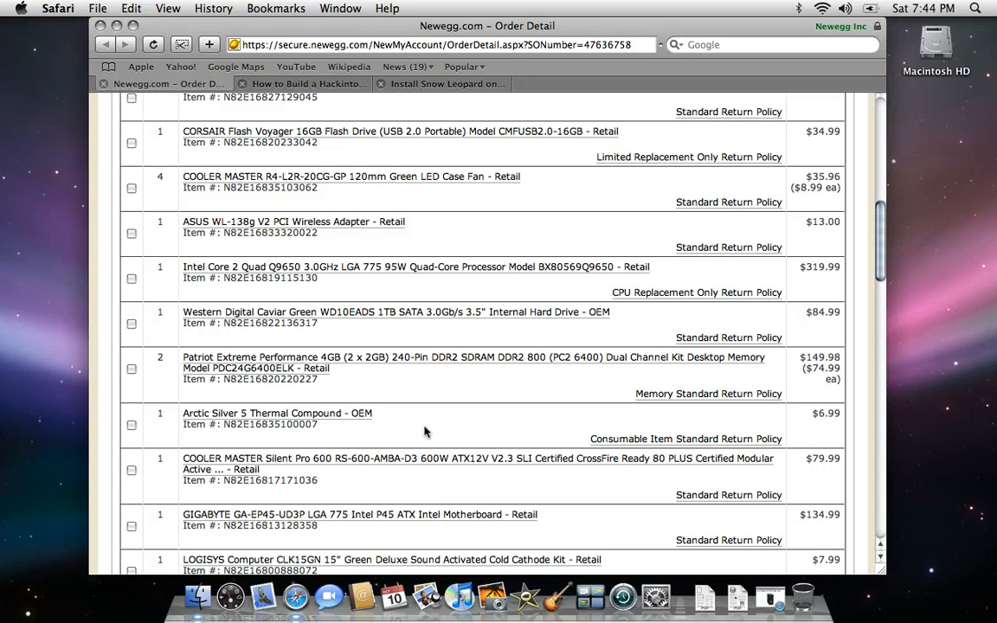
pyautogui.moveTo(418, 463)
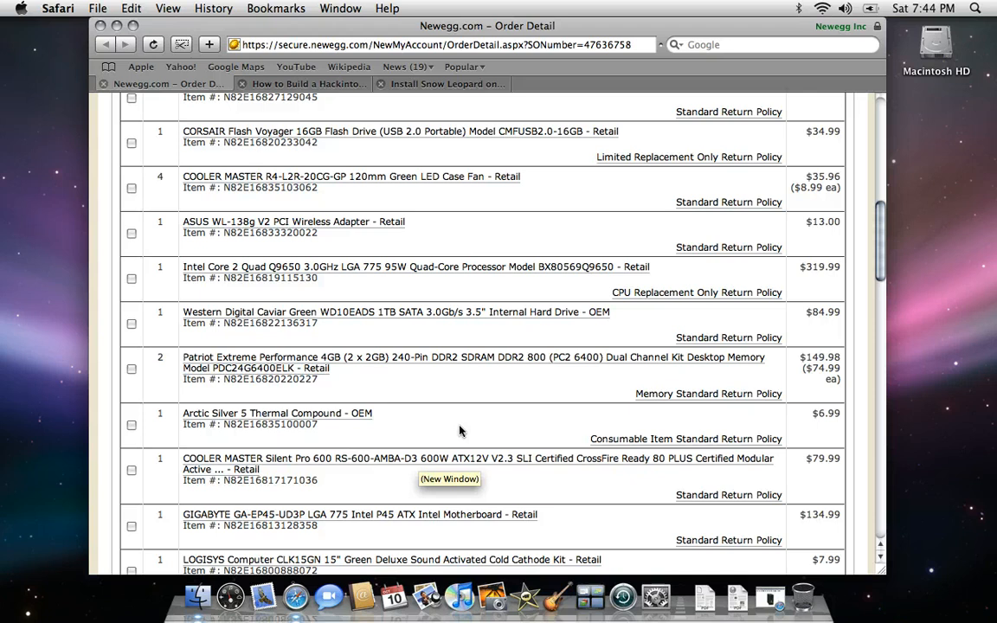
pyautogui.moveTo(464, 424)
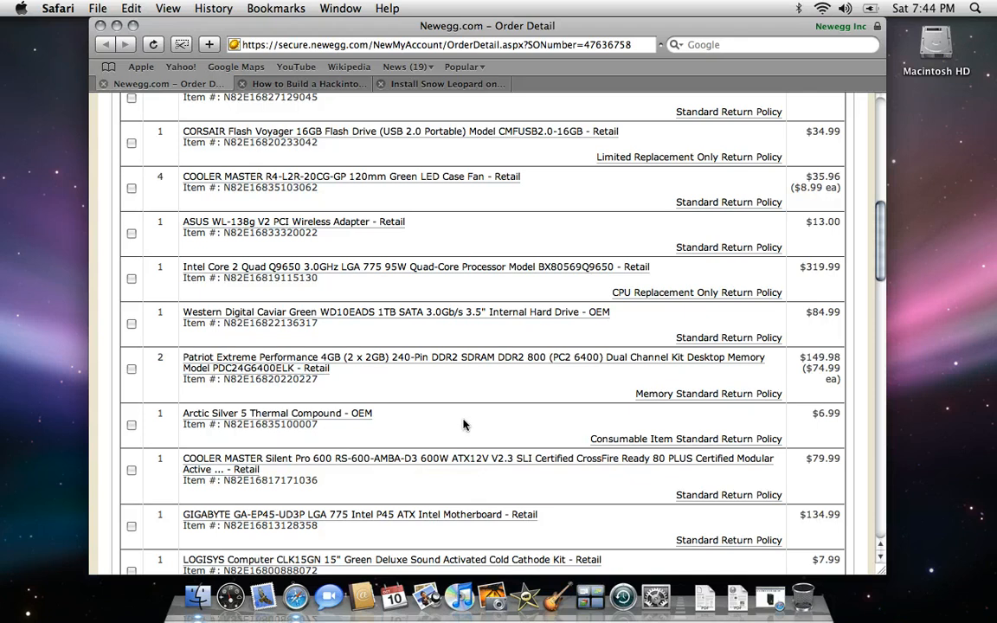
pyautogui.scroll(-3)
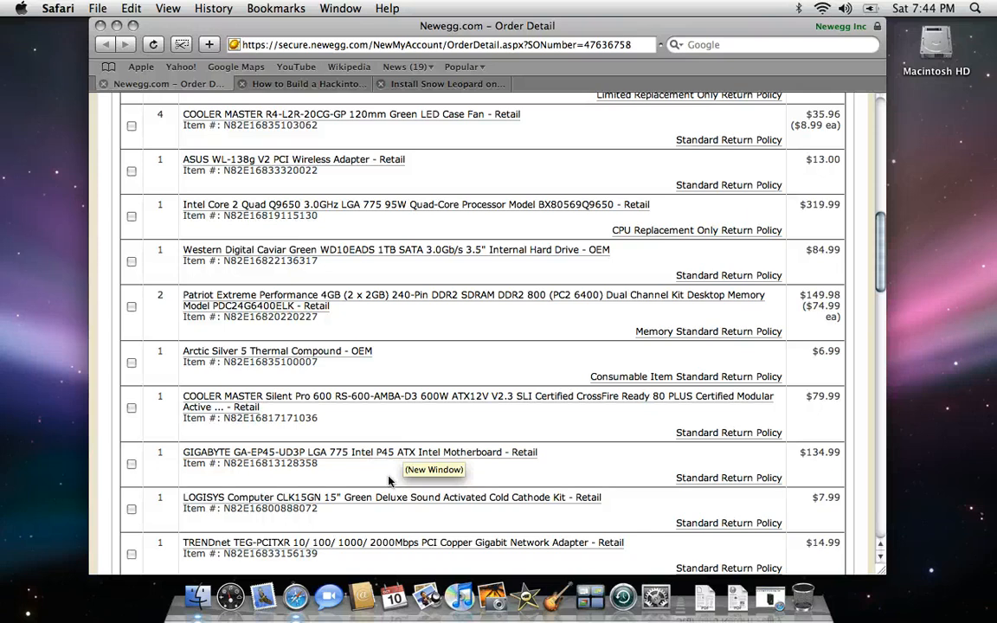
pyautogui.moveTo(397, 483)
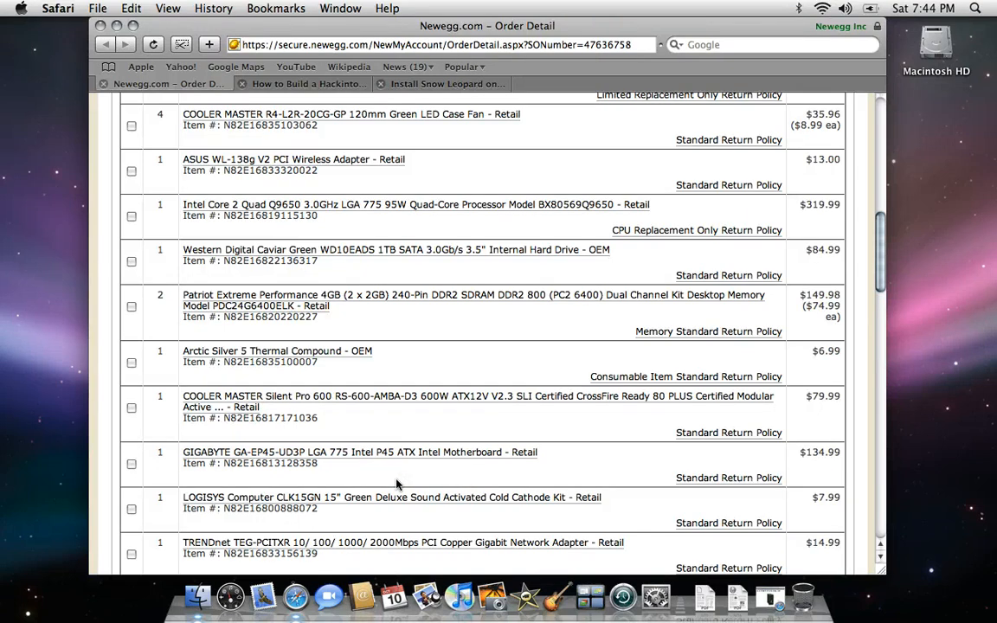
pyautogui.moveTo(398, 477)
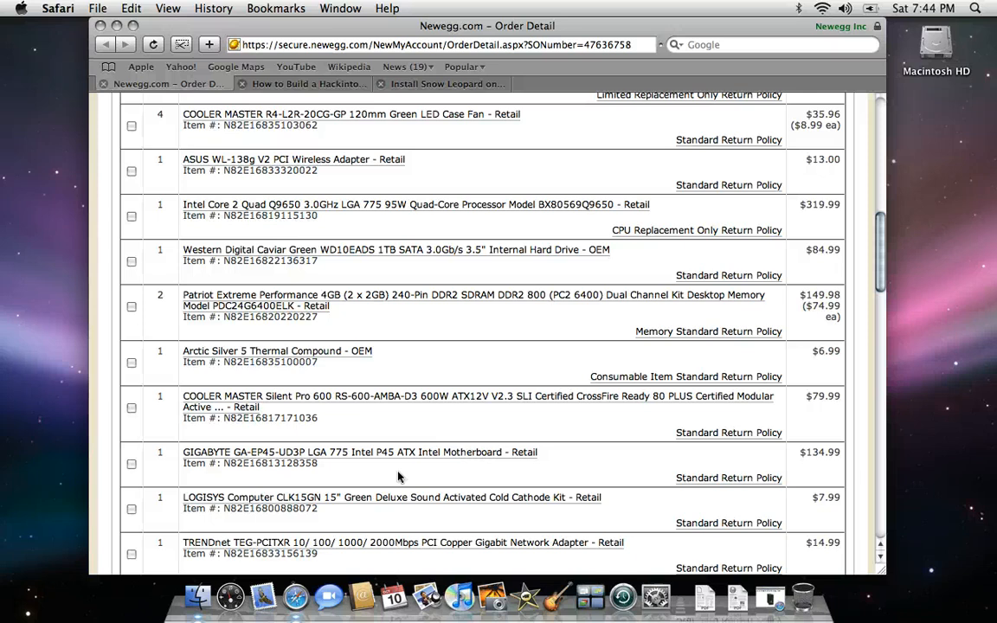
pyautogui.moveTo(424, 472)
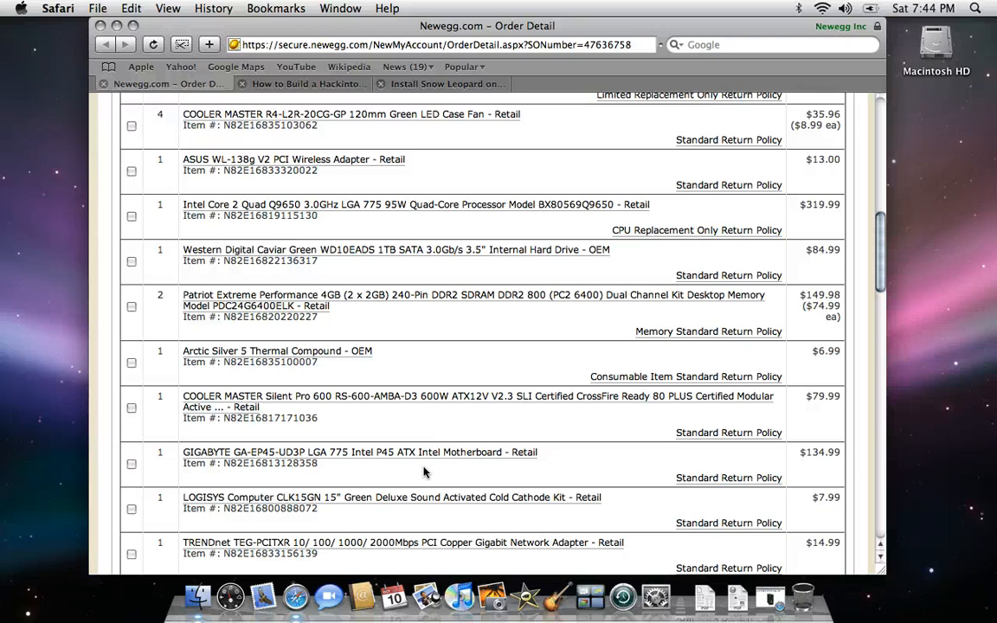
pyautogui.scroll(-3)
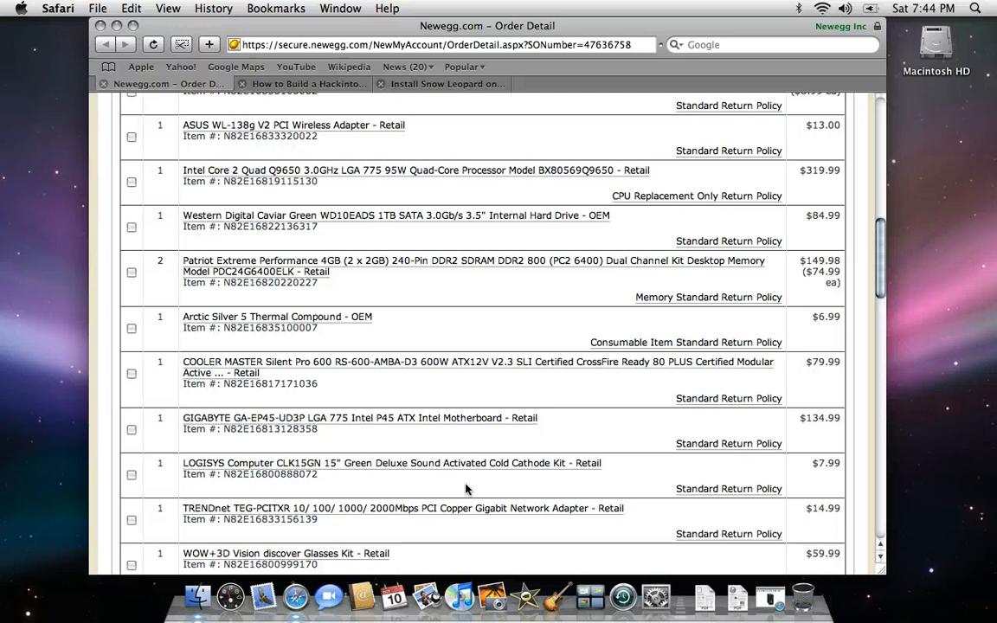
pyautogui.scroll(-3)
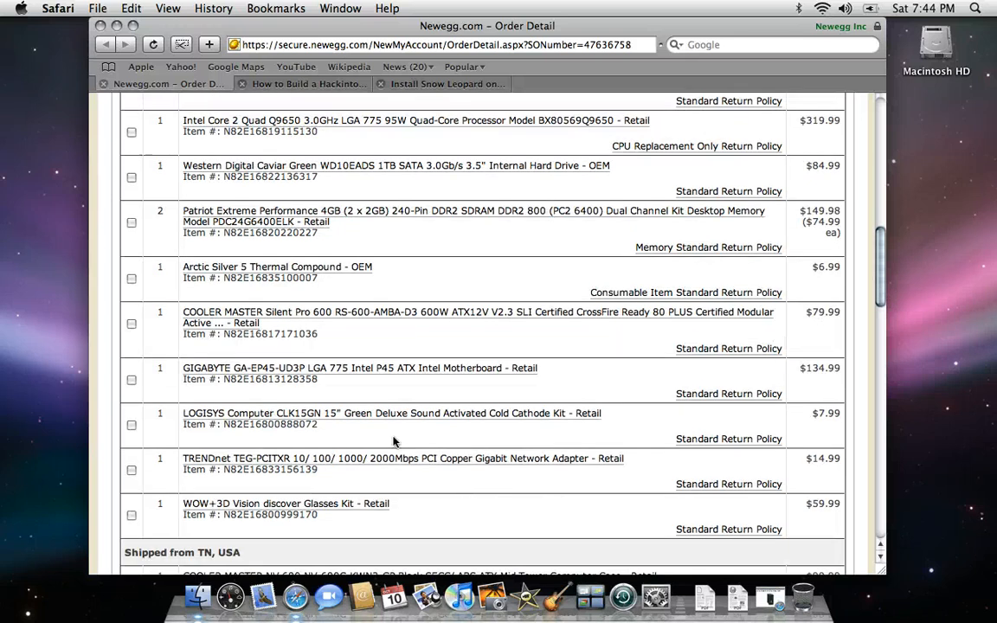
pyautogui.moveTo(403, 459)
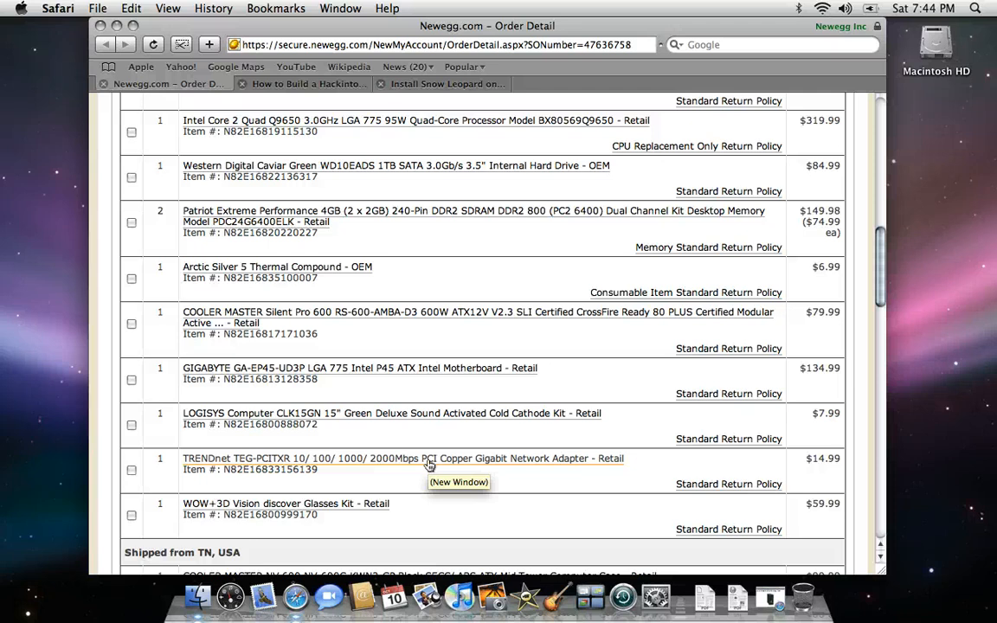
pyautogui.scroll(-3)
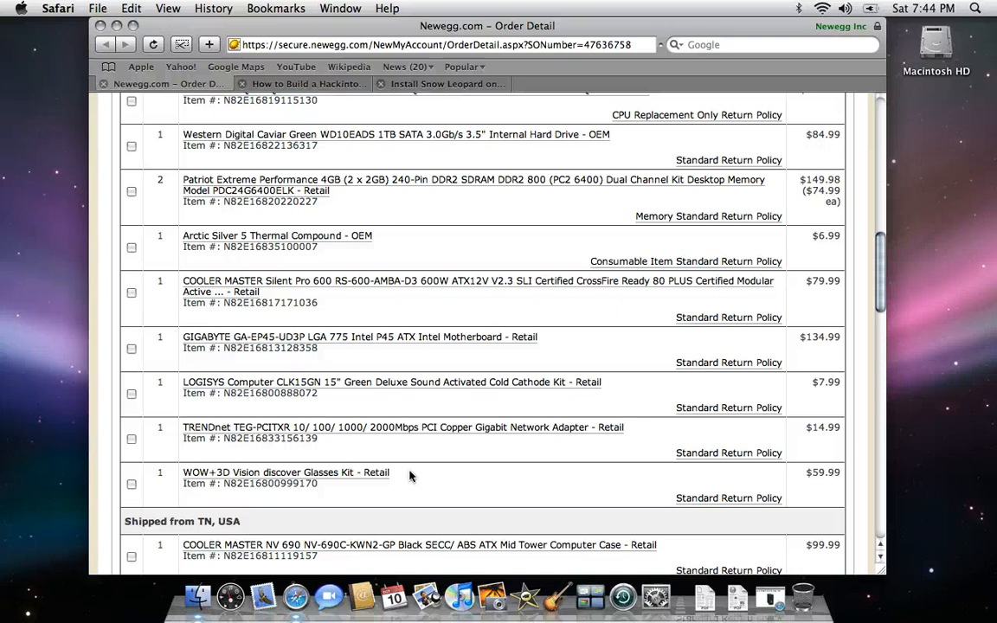
pyautogui.scroll(-3)
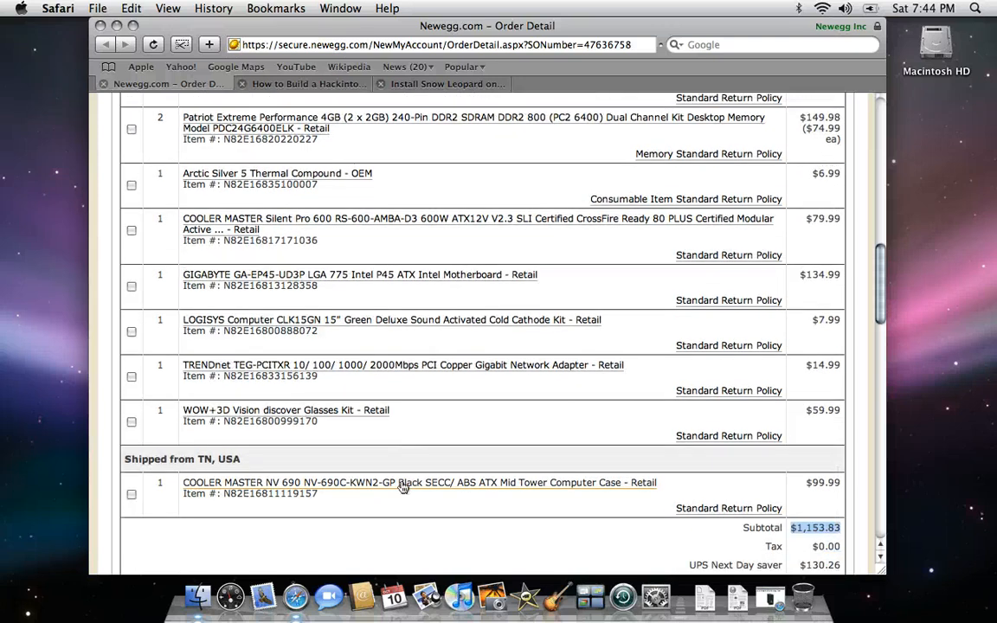
pyautogui.moveTo(402, 482)
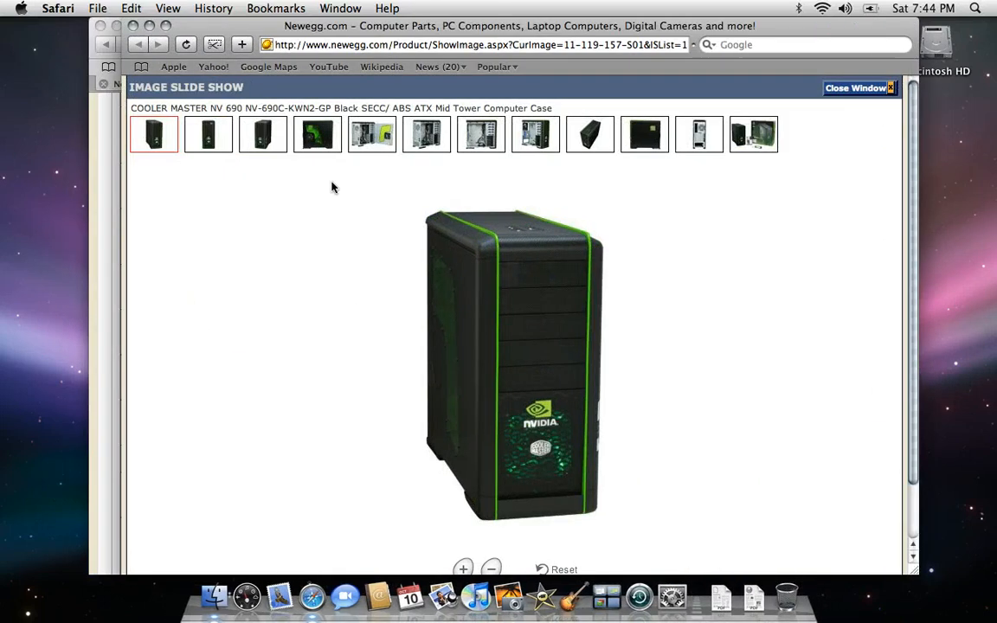
# Browse the Cooler Master NV 690 case photos, including its side view
pyautogui.click(316, 134)
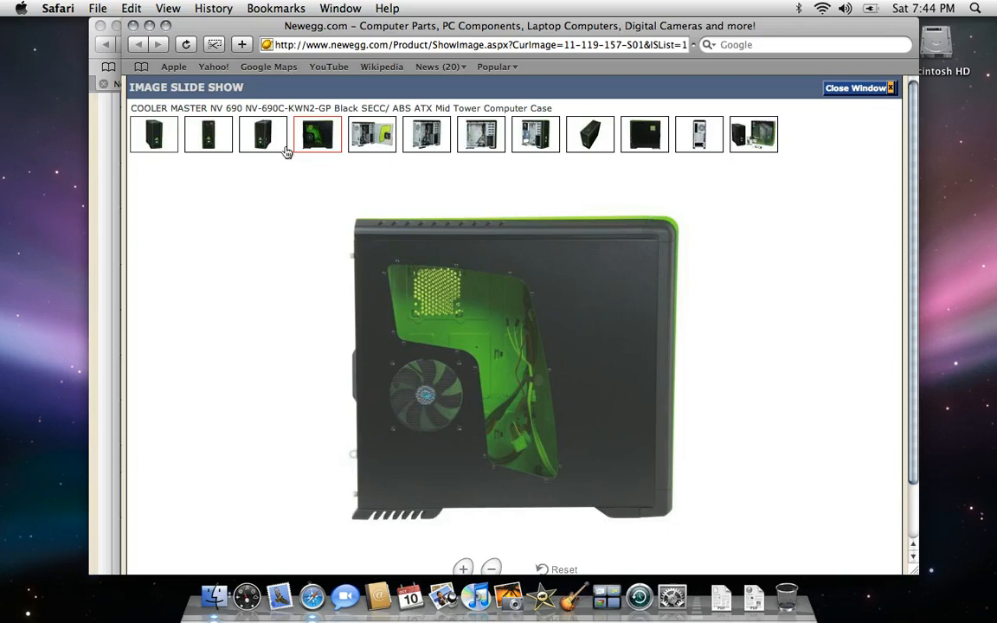
pyautogui.click(263, 134)
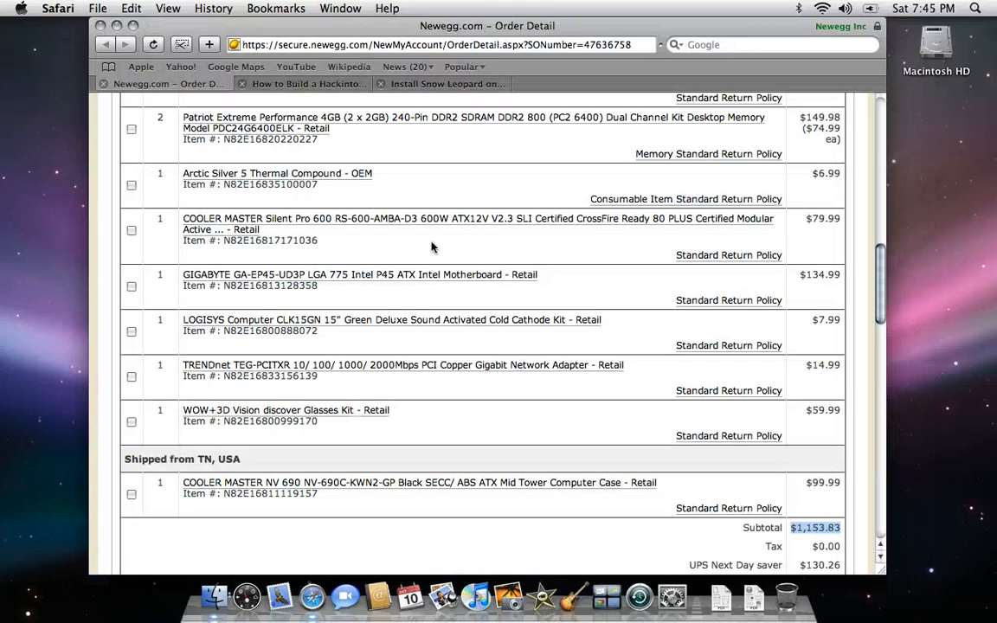
# Scroll to the totals: $130.26 UPS Next Day shipping, rush processing, and $1,287.08 order total
pyautogui.scroll(-3)
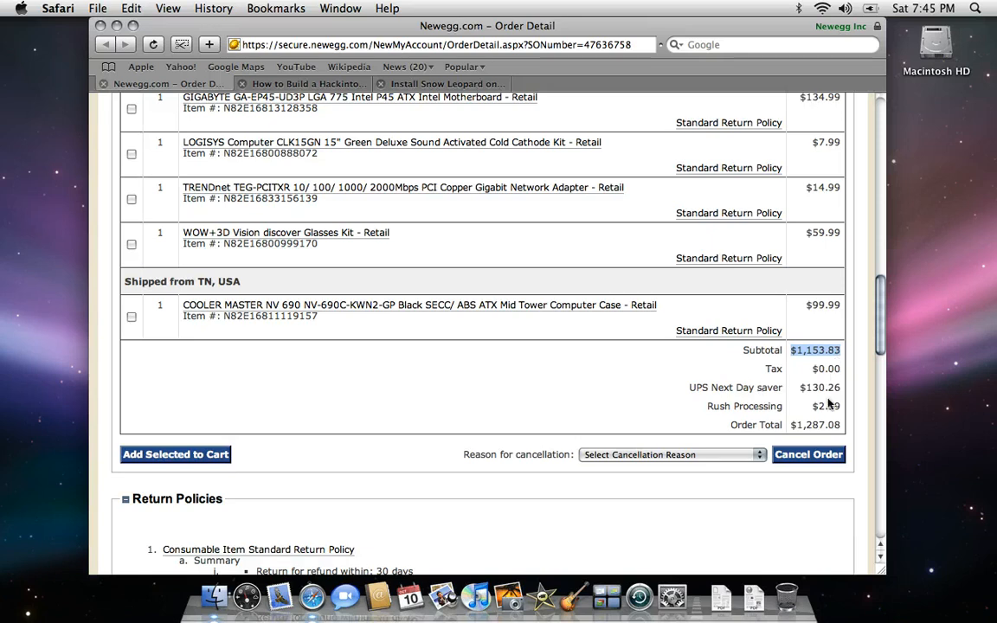
pyautogui.moveTo(690, 414)
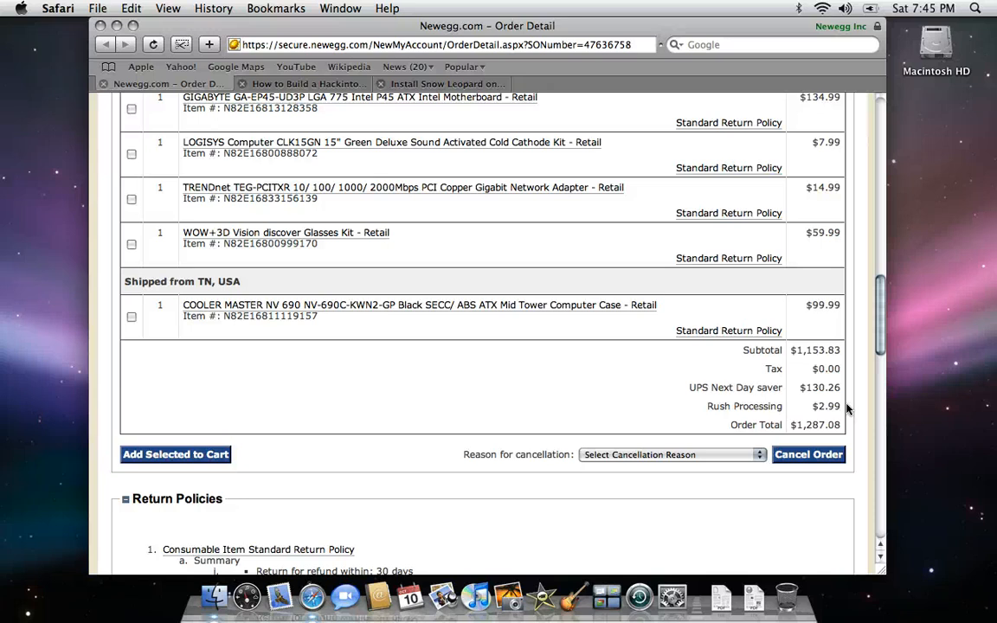
pyautogui.moveTo(679, 361)
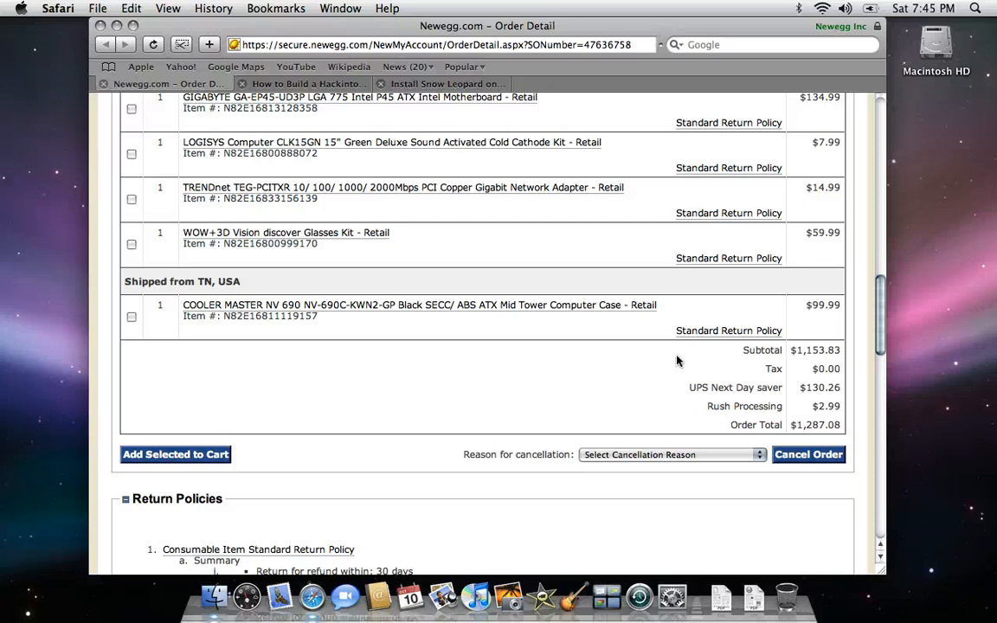
pyautogui.moveTo(696, 491)
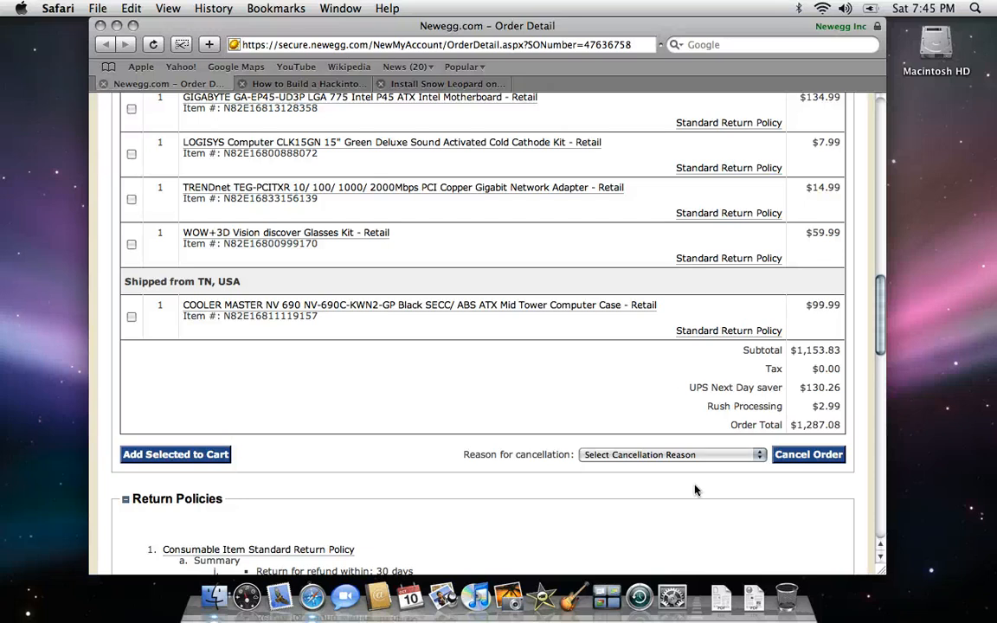